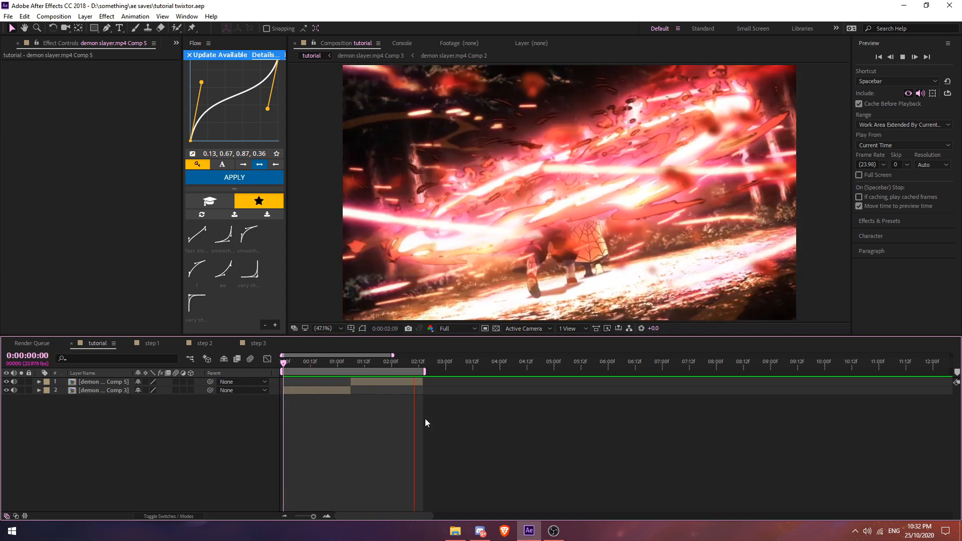
Step: Leave the finished preview and switch to the step 1 composition with the two demon slayer clips
click(384, 355)
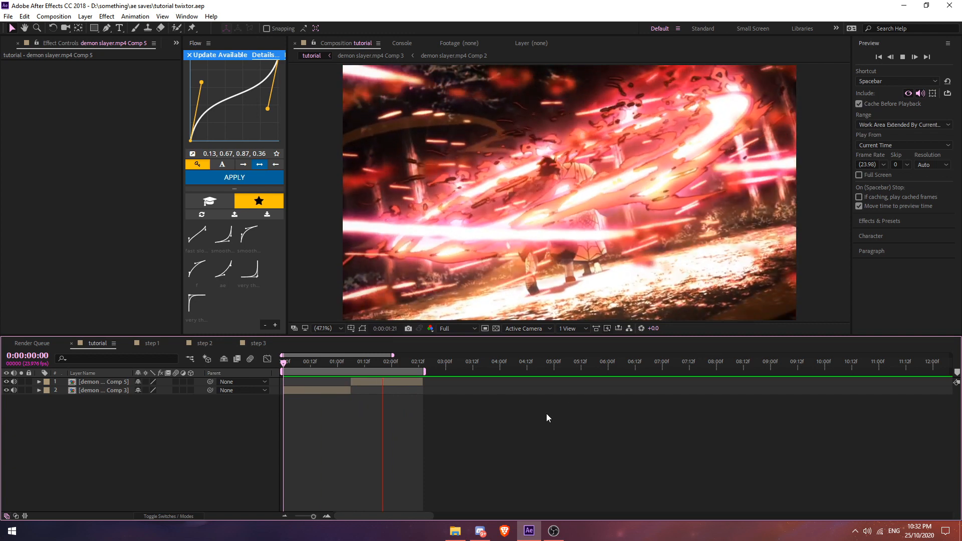
click(151, 343)
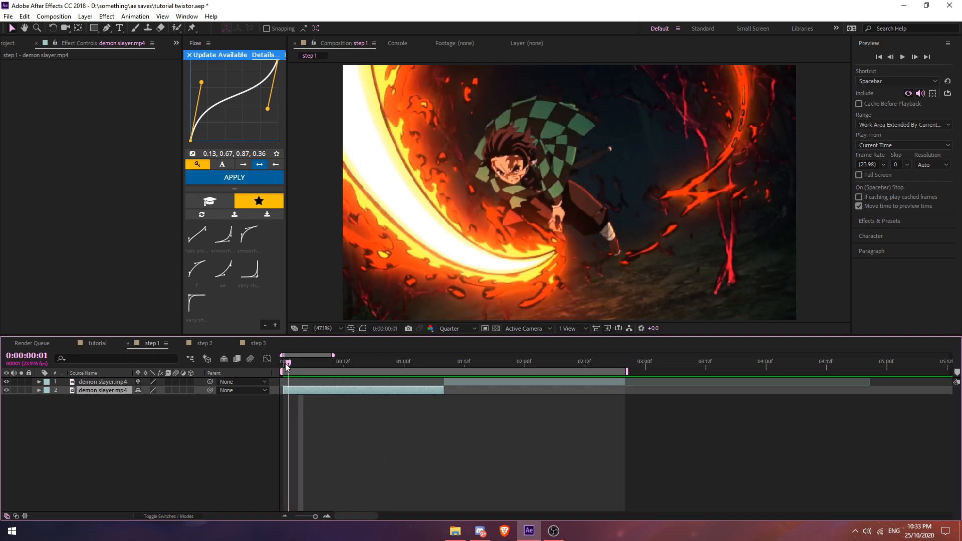
click(283, 355)
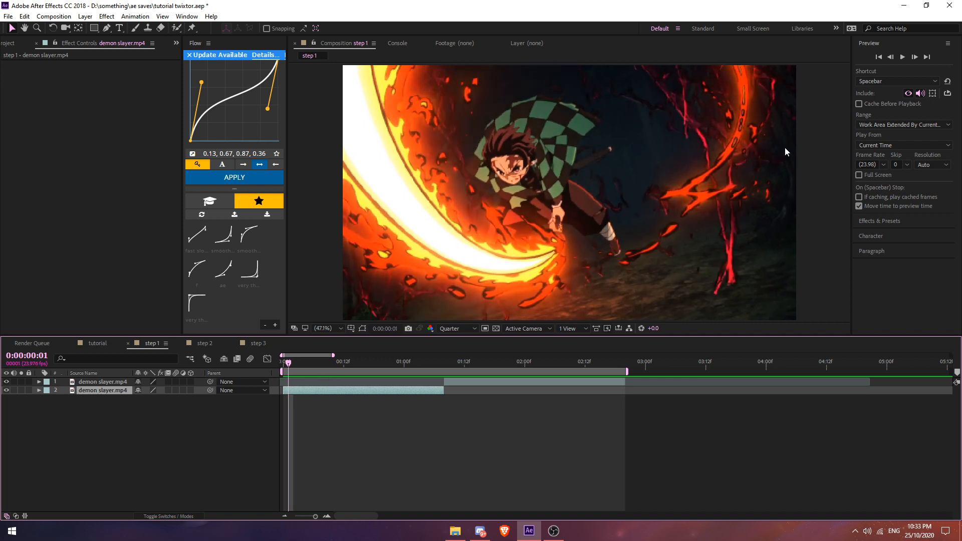
mouse_move(691, 122)
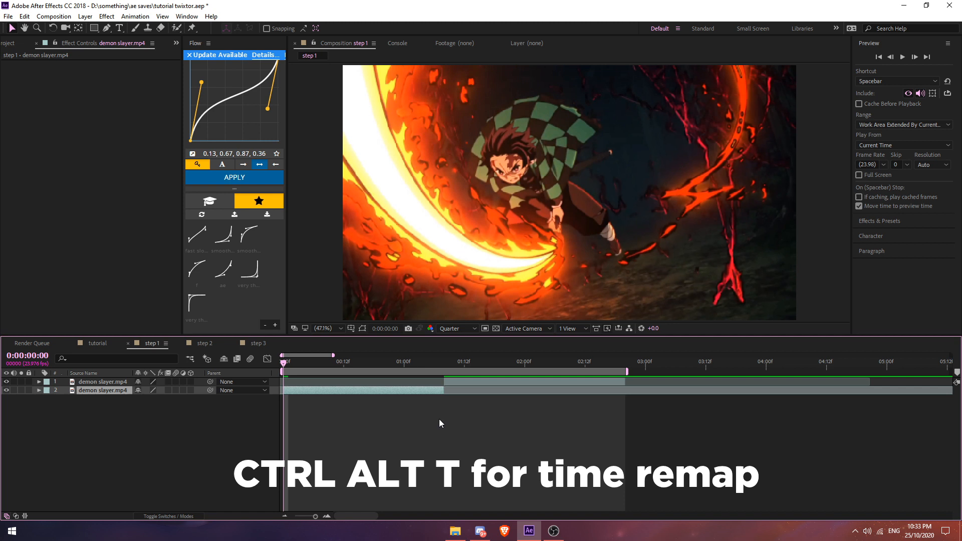
Step: Enable Time Remap on layer 2 (Ctrl+Alt+T) and add remap keyframes on its first frames
key(ctrl+alt+t)
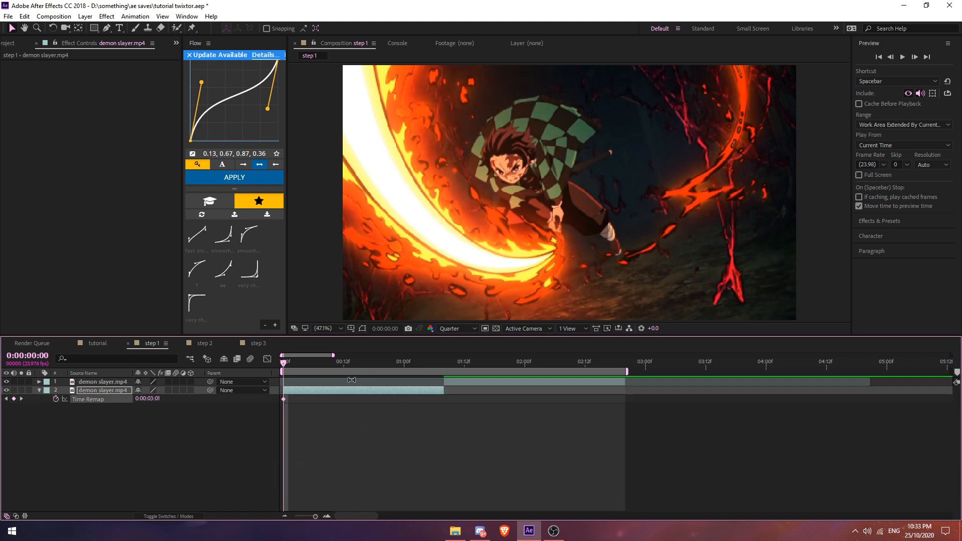
mouse_move(456, 330)
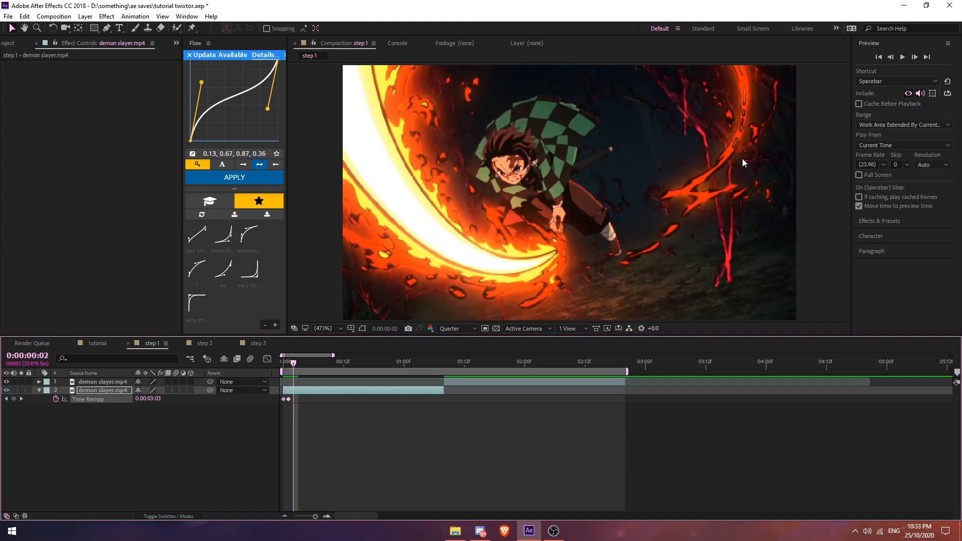
mouse_move(67, 416)
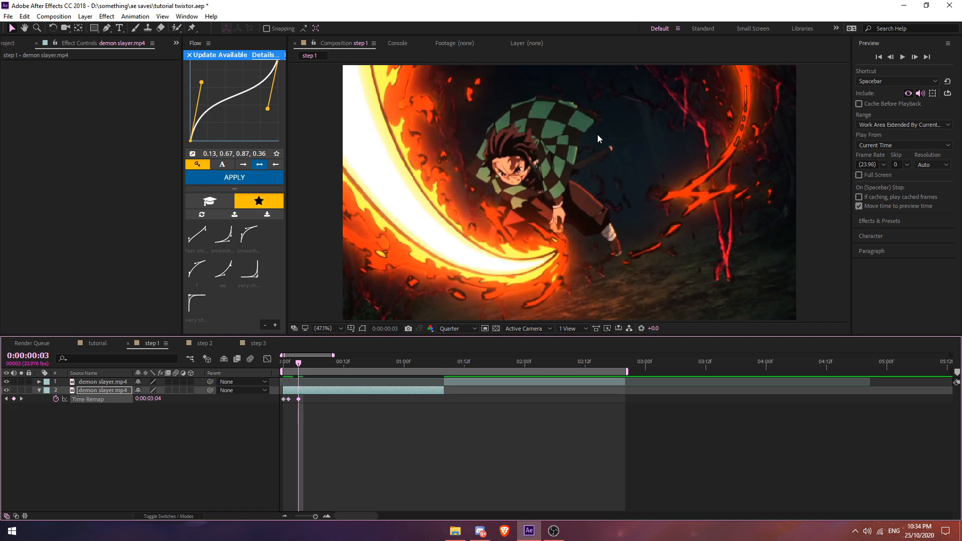
mouse_move(359, 370)
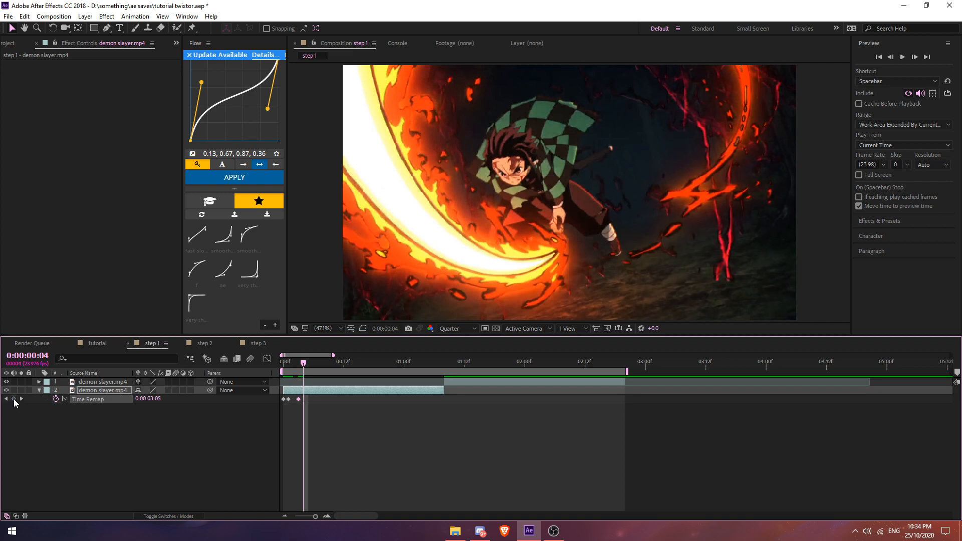
click(354, 362)
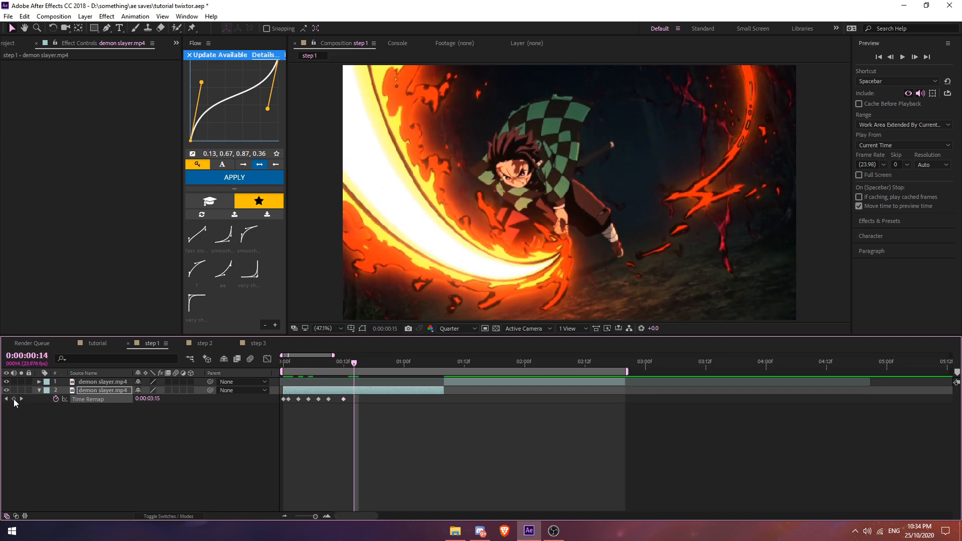
click(404, 362)
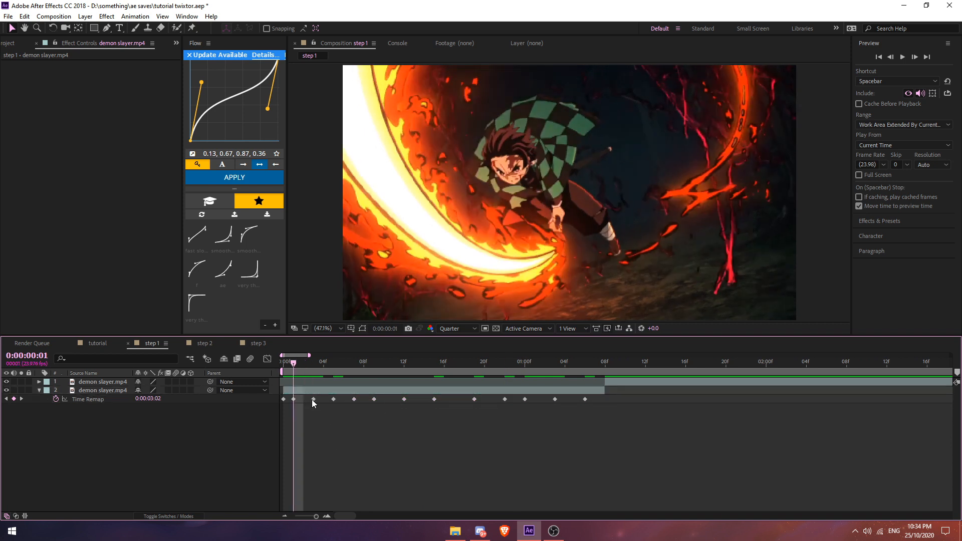
Step: Pack the remap keyframes onto consecutive frames up to frame 12 and trim the clip there
click(102, 390)
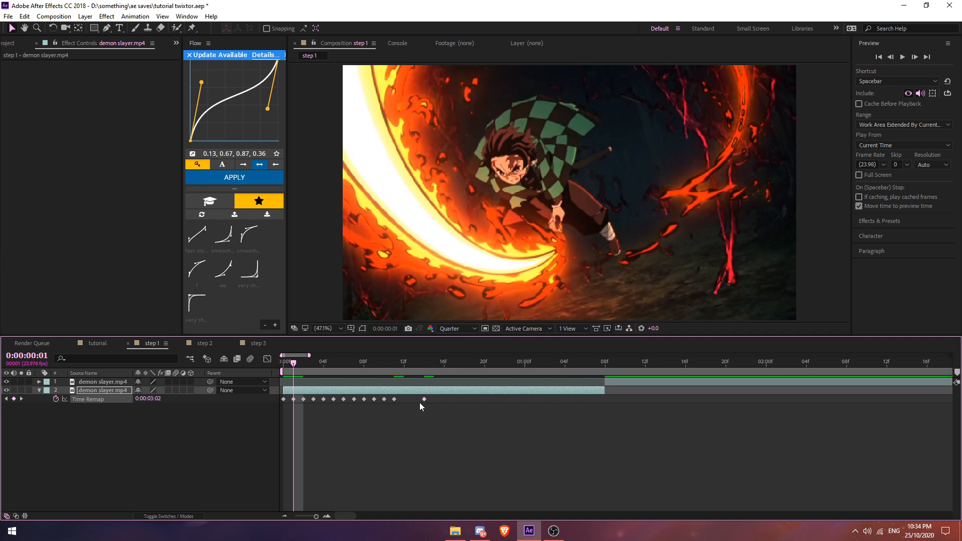
click(404, 362)
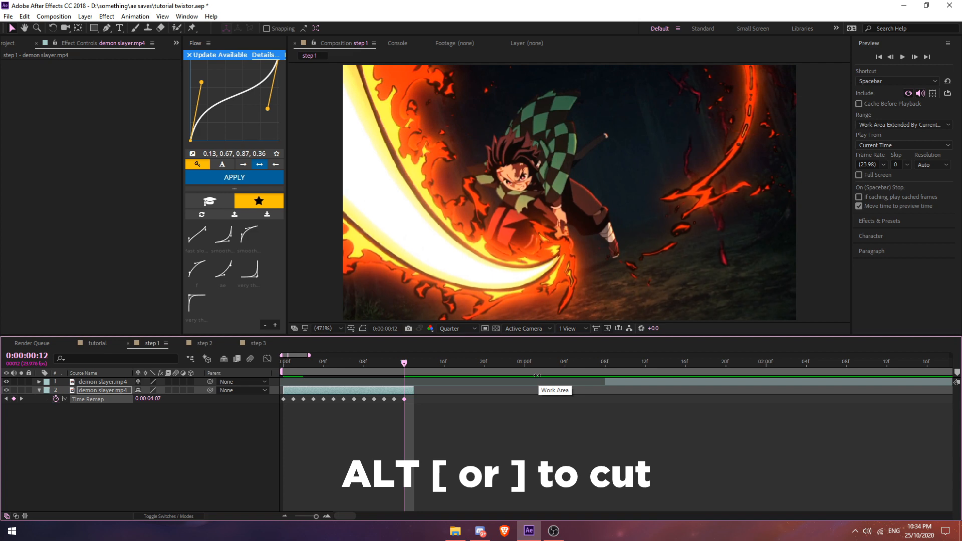
click(303, 361)
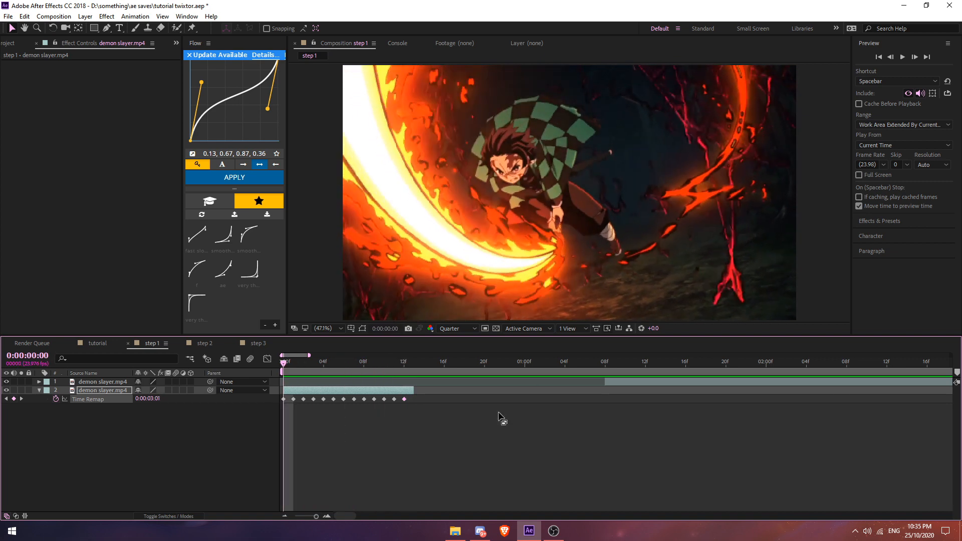
Step: Switch to step 2, scrub through the two sequenced clips, and select them for pre-composing
click(203, 343)
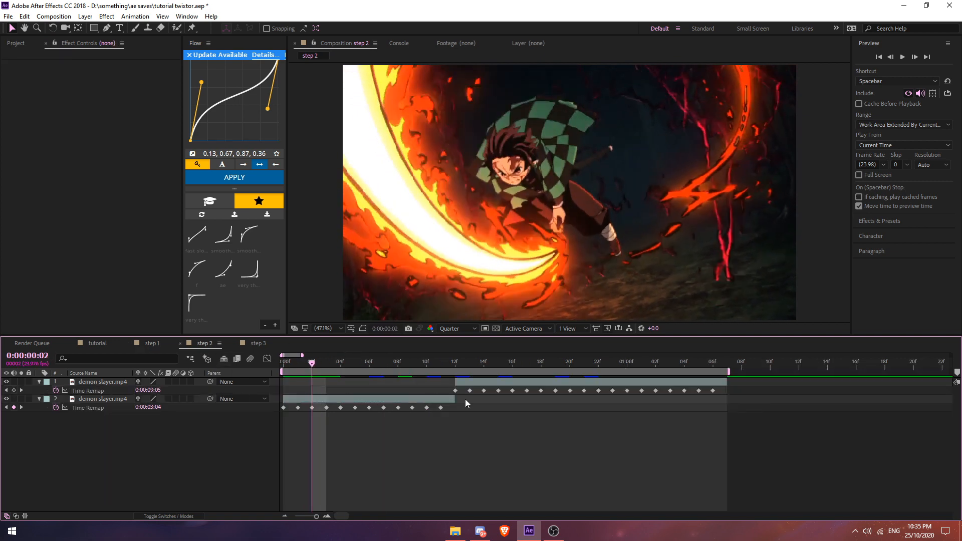
click(355, 362)
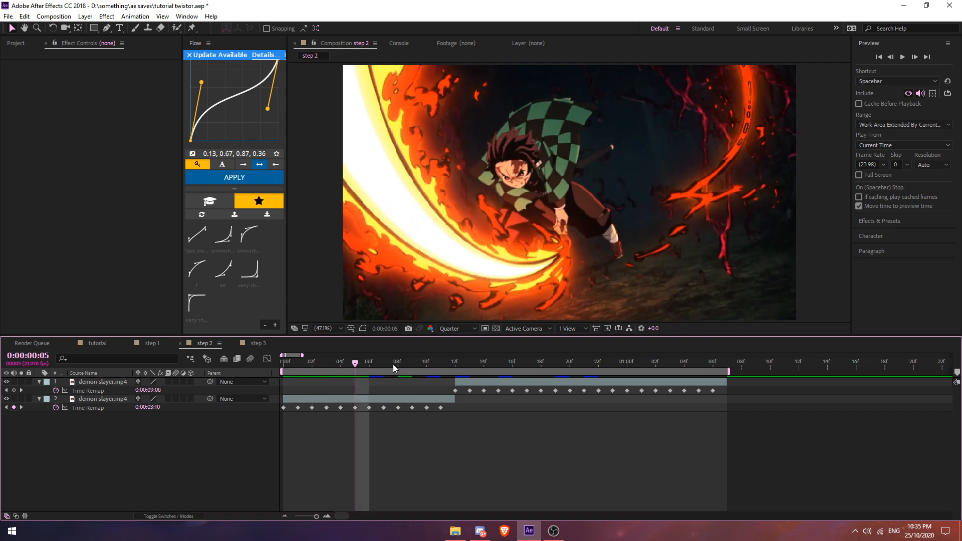
click(497, 376)
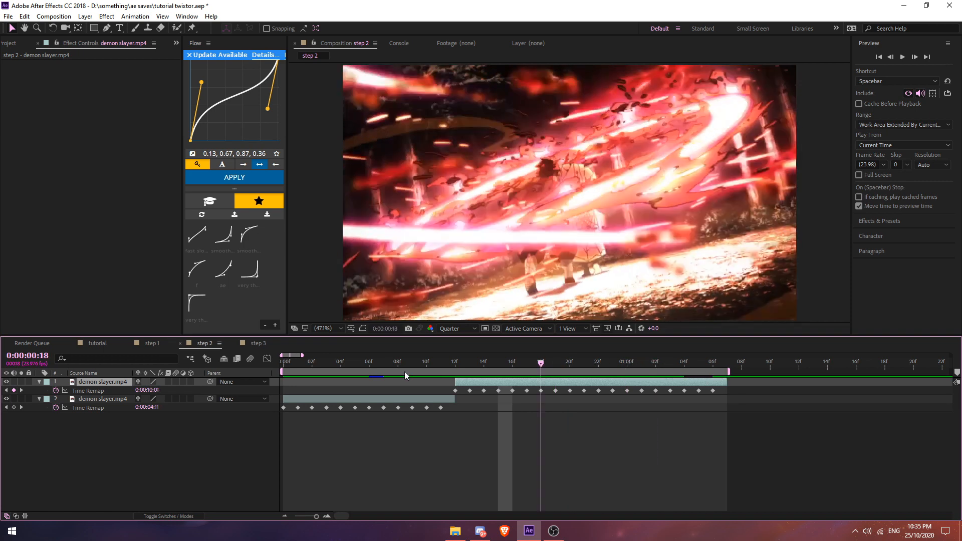
click(283, 356)
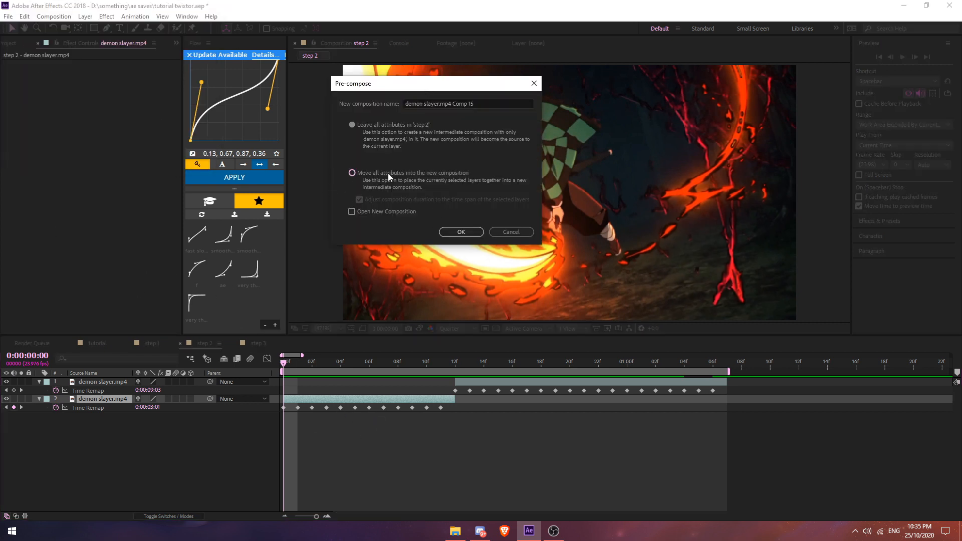
Step: Pre-compose with Move all attributes, keeping the original composition duration, and confirm
click(352, 173)
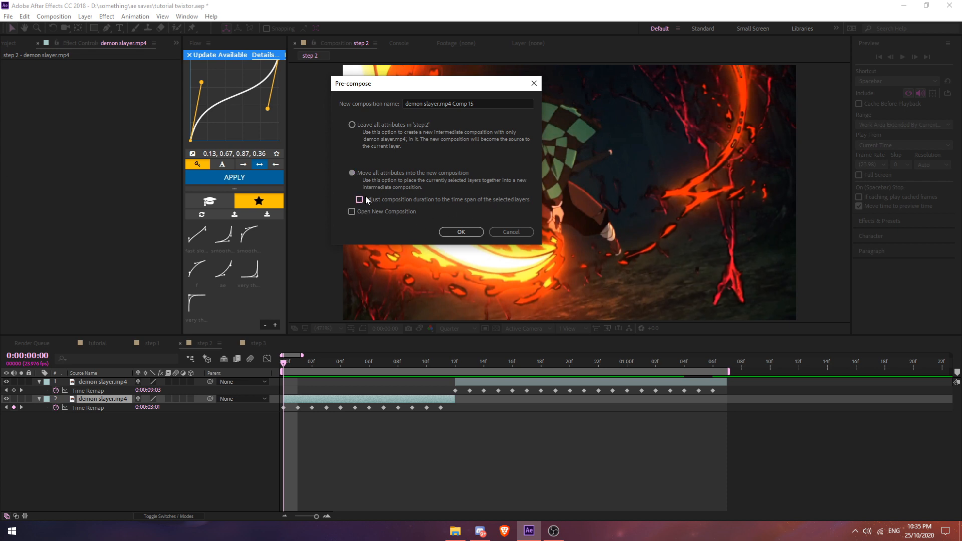
click(461, 231)
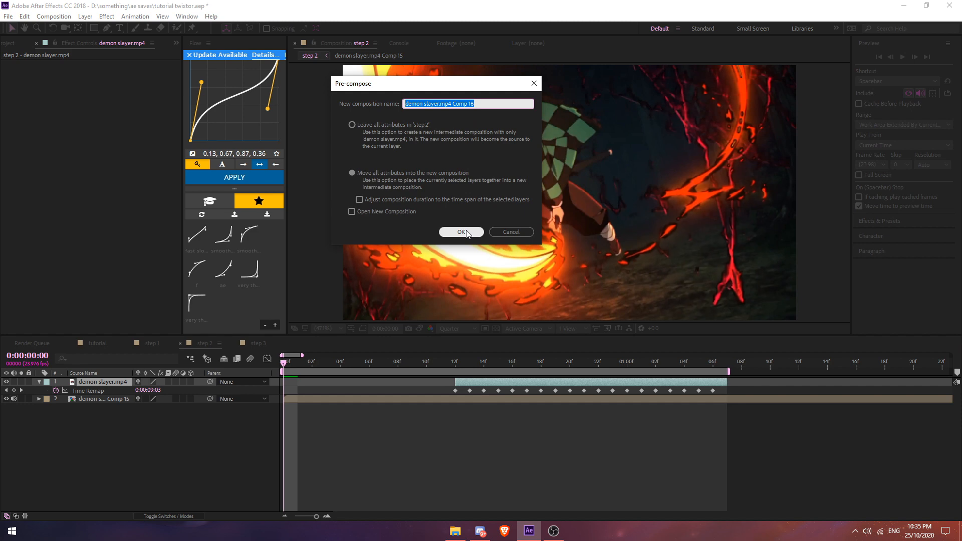
click(461, 231)
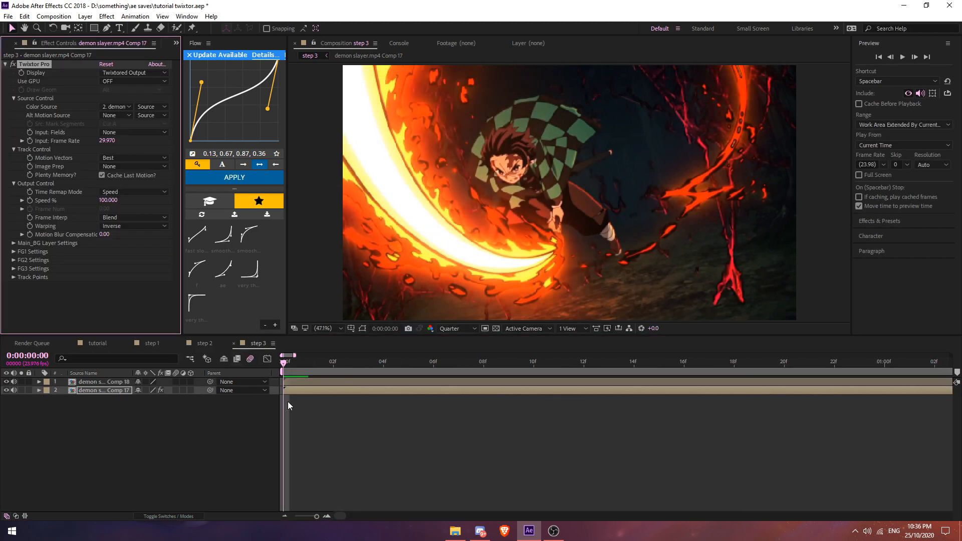
Step: Select the second pre-composed clip and set its Twixtor Pro input frame rate to 23.976
click(105, 382)
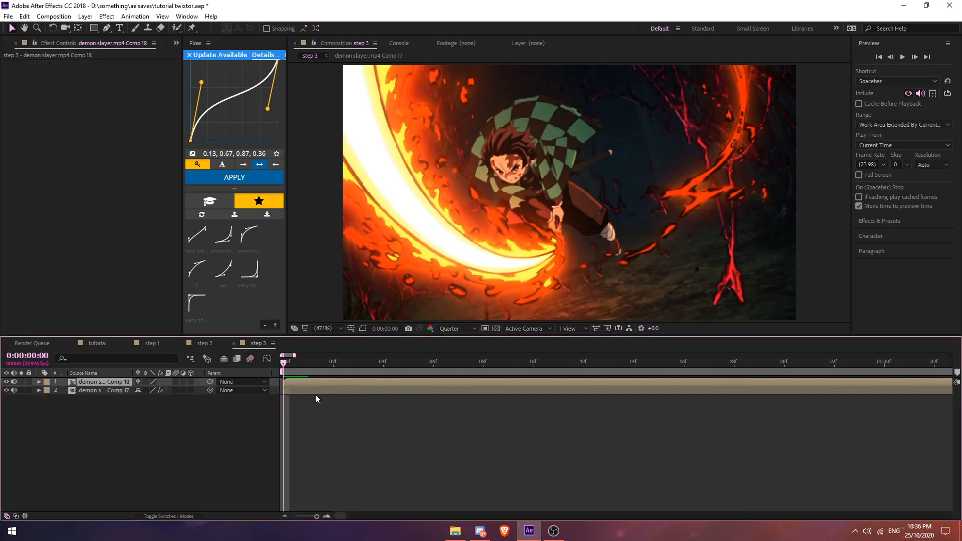
click(104, 390)
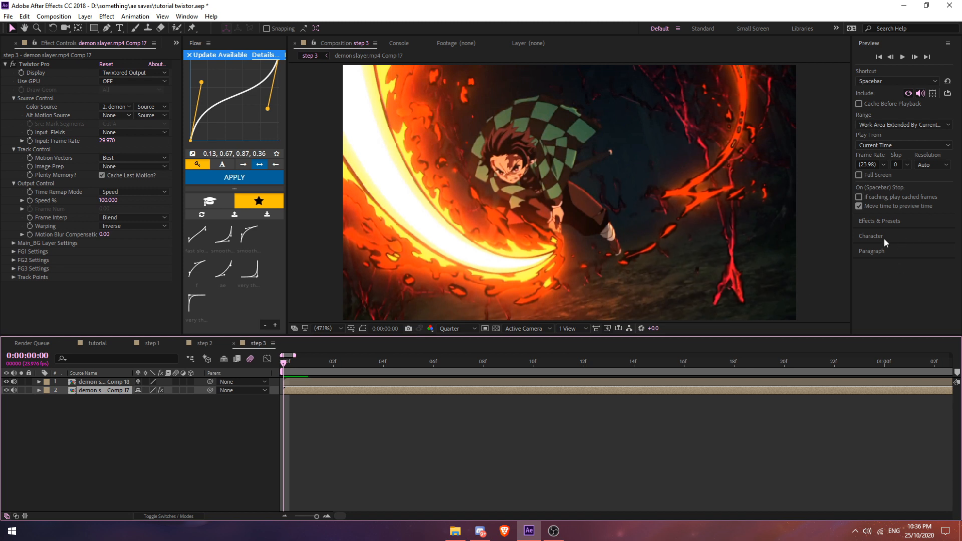
mouse_move(370, 458)
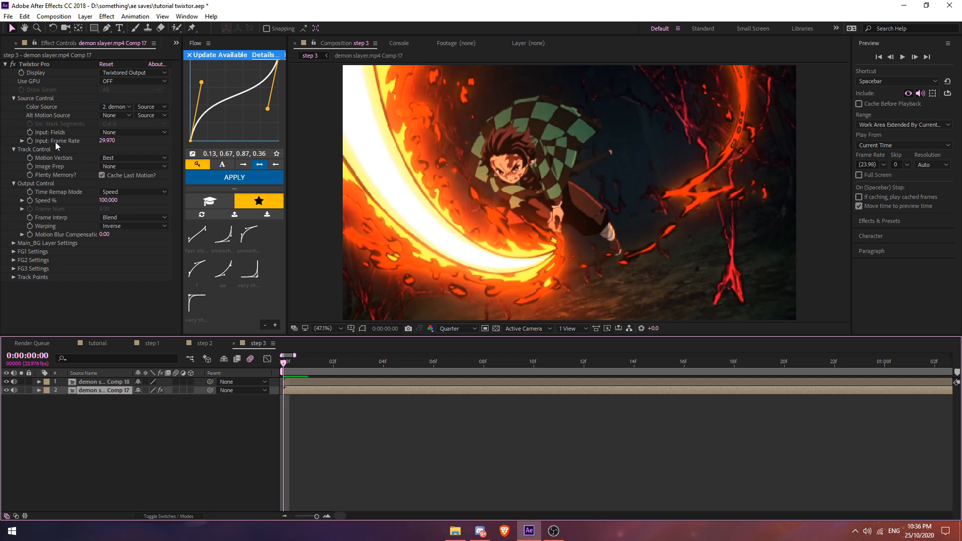
mouse_move(48, 231)
text(23.976)
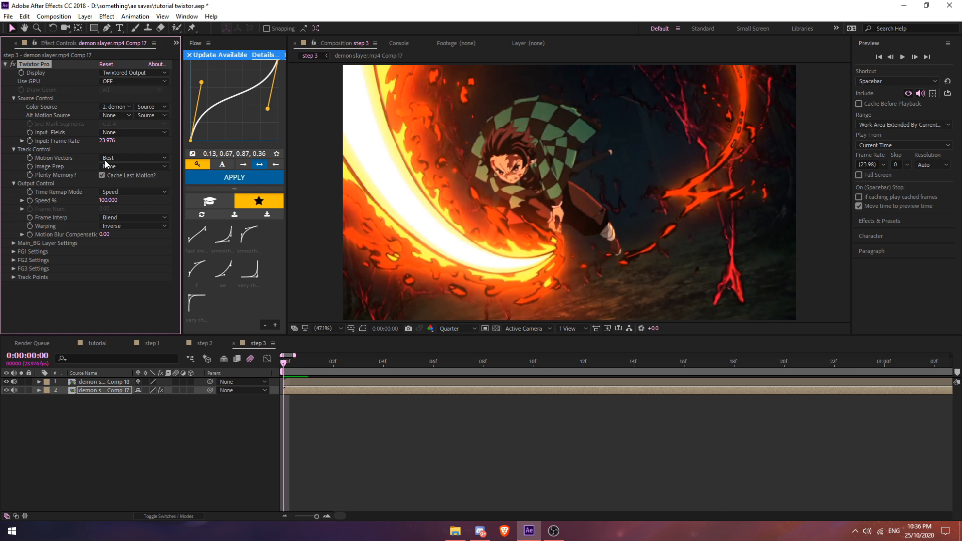
click(132, 165)
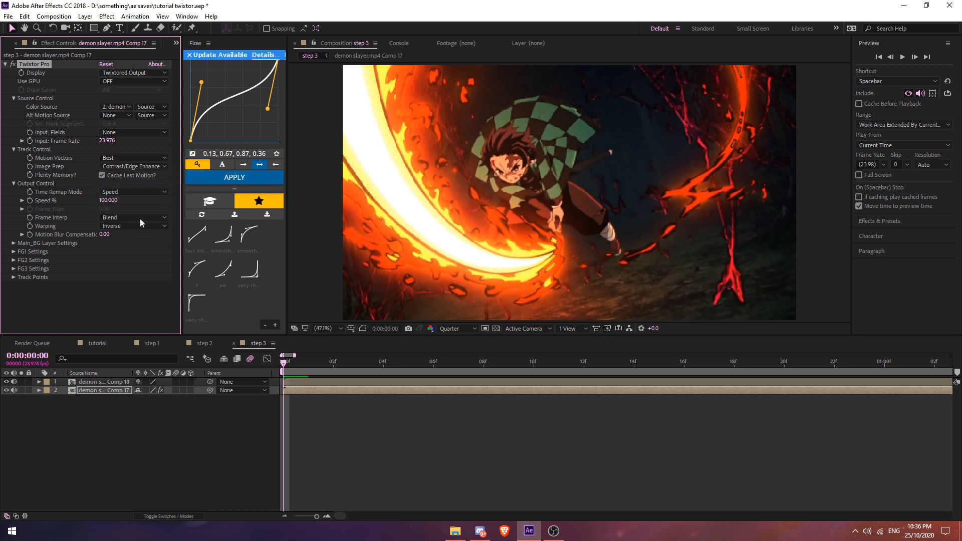
mouse_move(169, 224)
text(7.000)
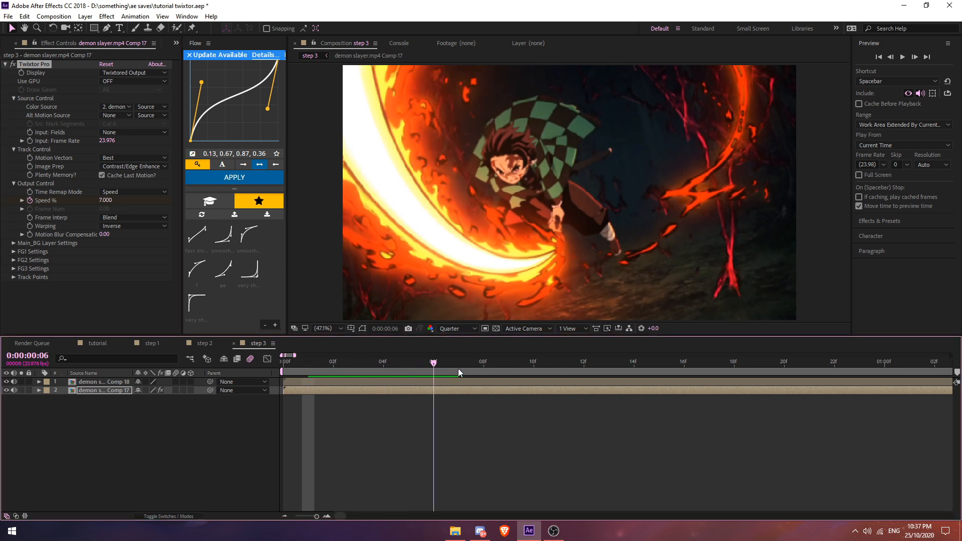
click(584, 362)
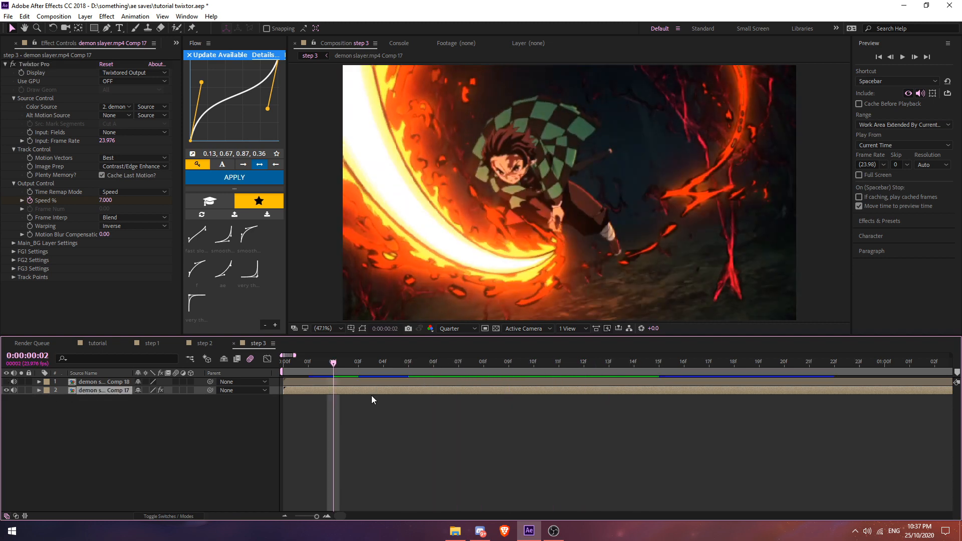
click(533, 362)
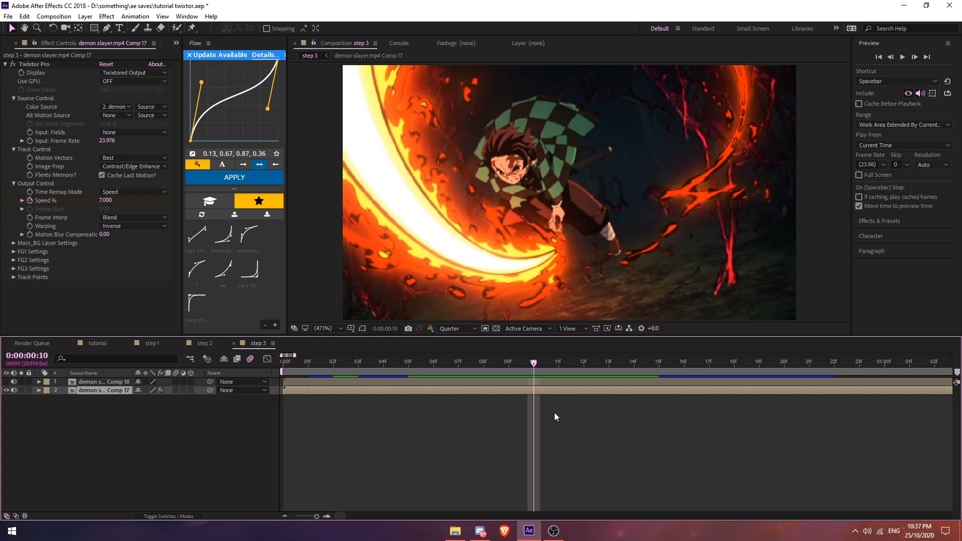
mouse_move(763, 355)
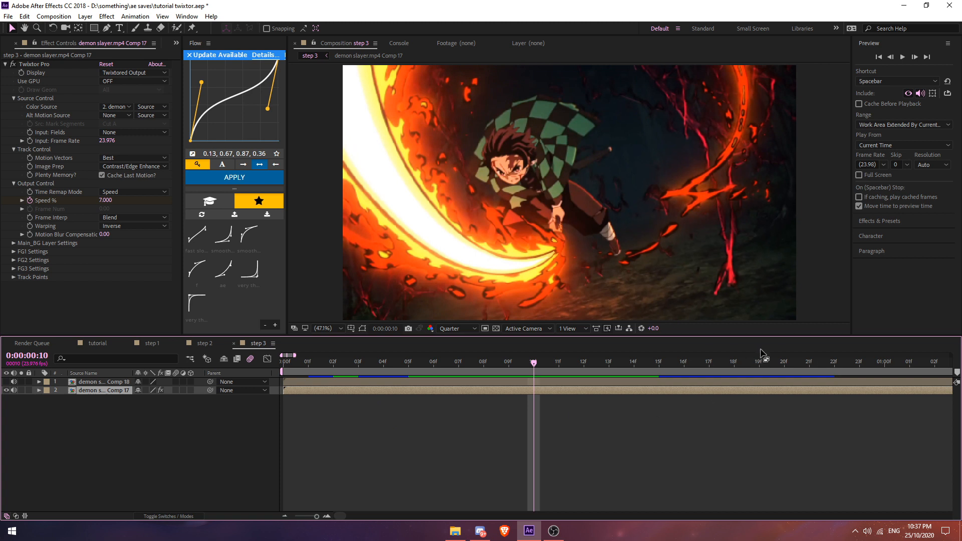
click(458, 361)
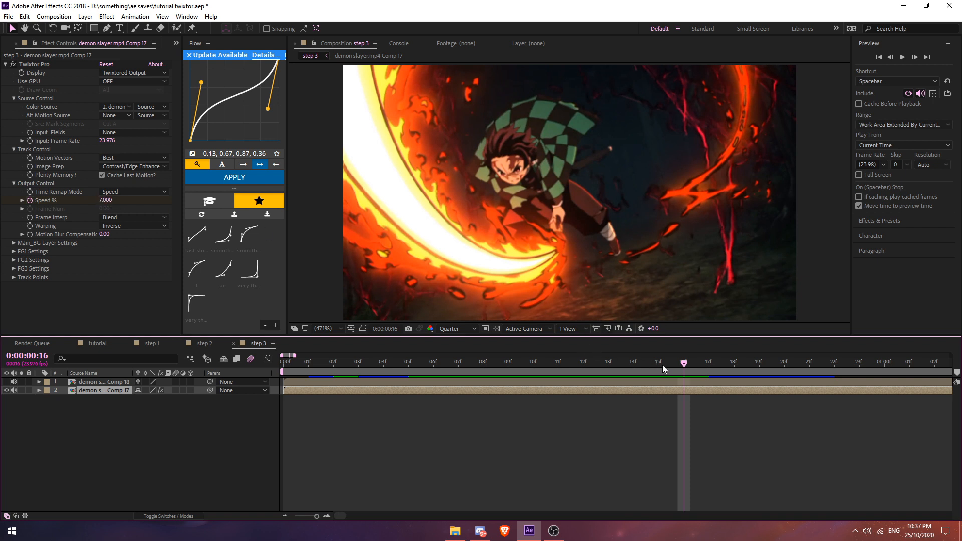
mouse_move(709, 367)
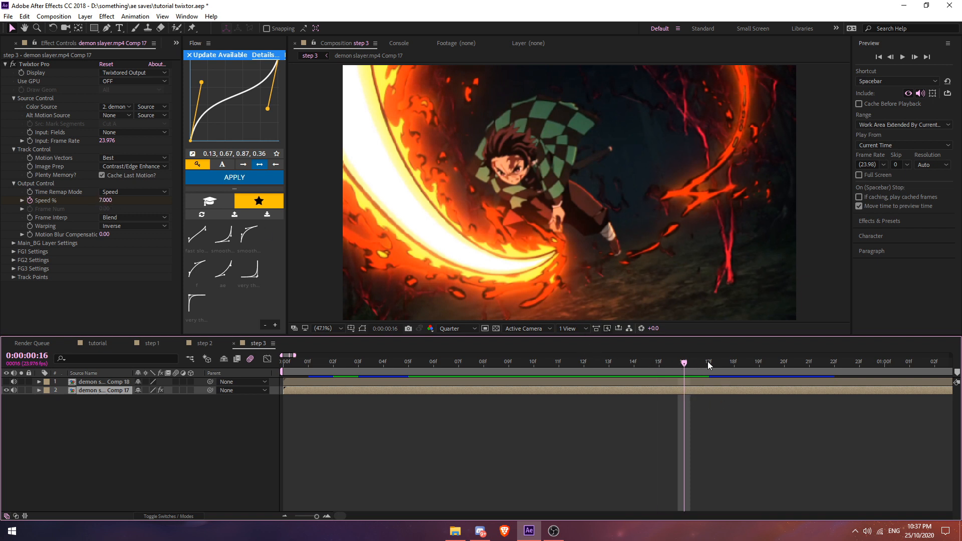
click(584, 363)
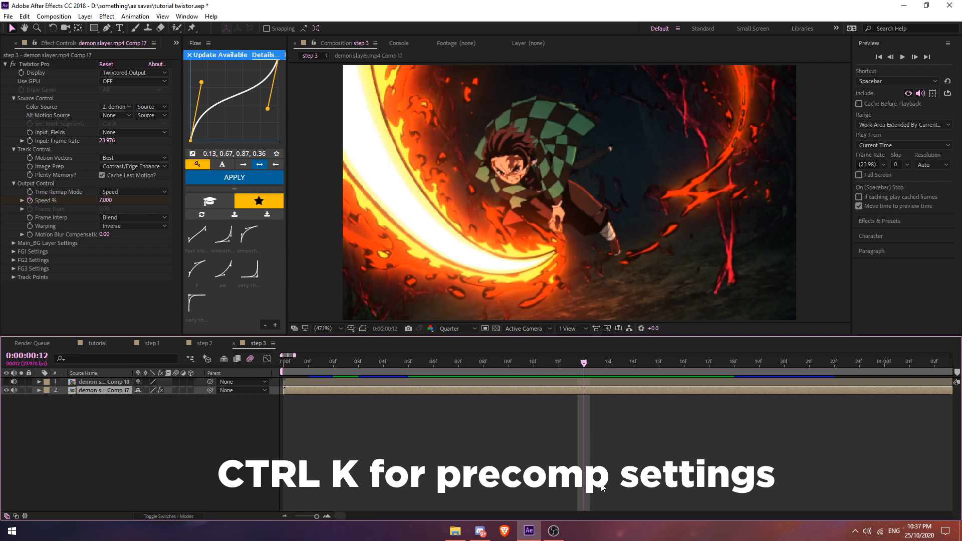
key(ctrl+k)
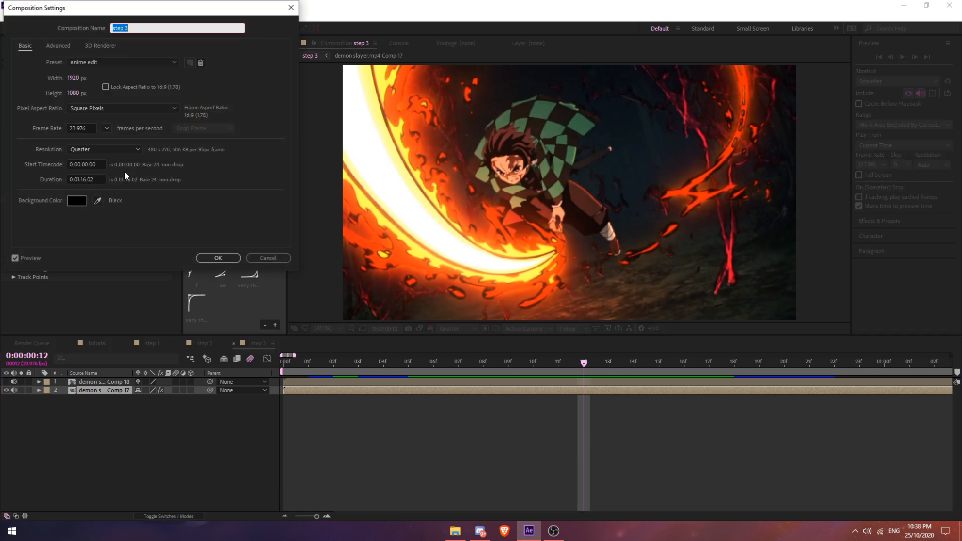
click(217, 257)
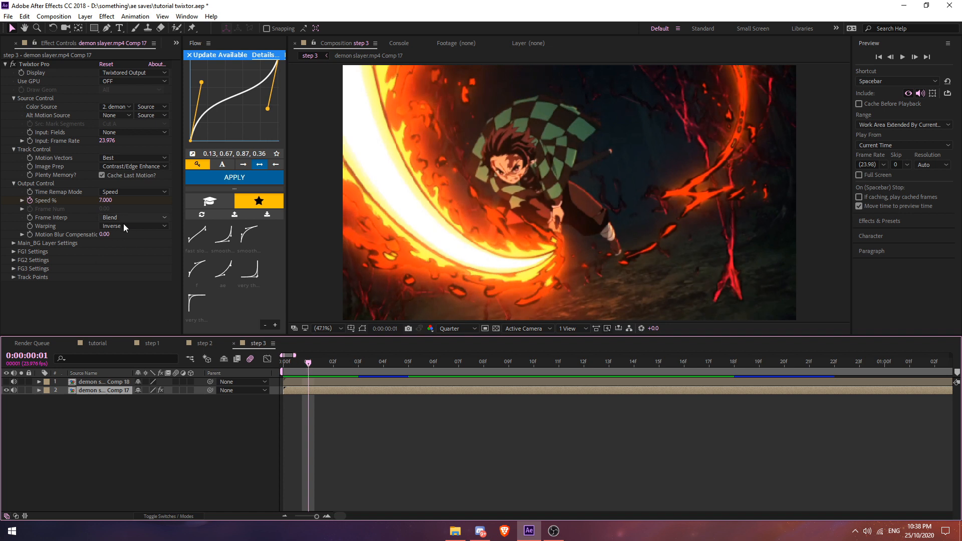
Step: Pre-compose the slowed lower Comp 17 layer into Comp 19, leaving two layers in step 3
click(133, 225)
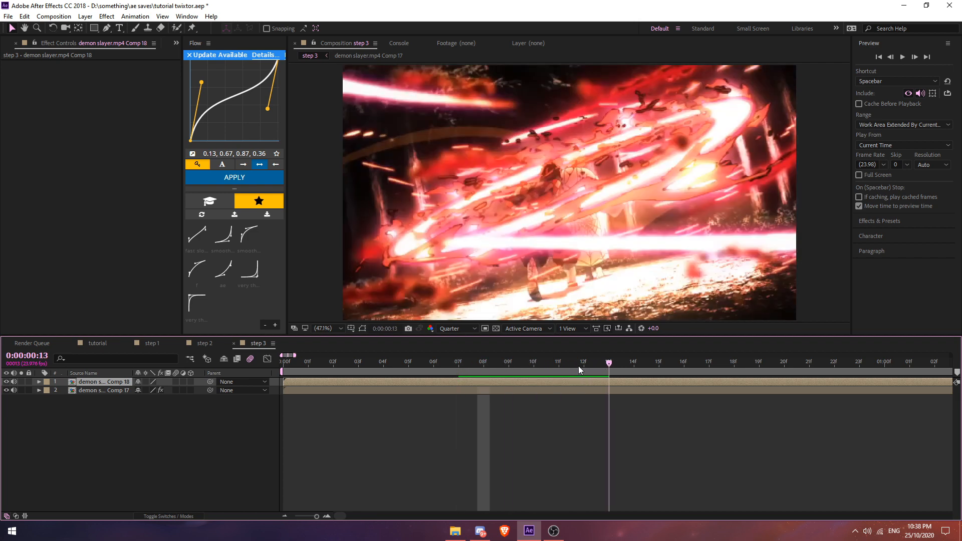
click(583, 363)
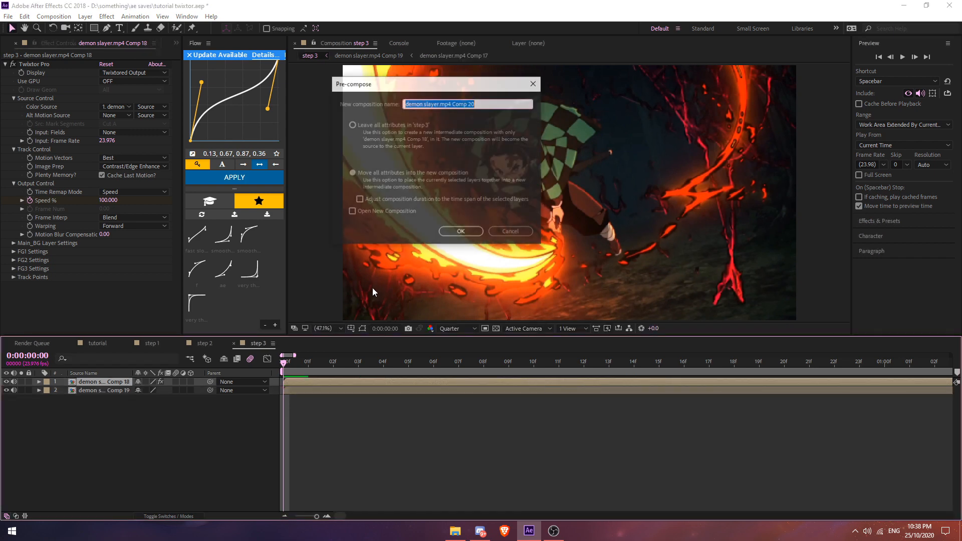
Step: Confirm pre-composing the upper Comp 18 Twixtor layer into Comp 20 with all attributes moved
click(460, 231)
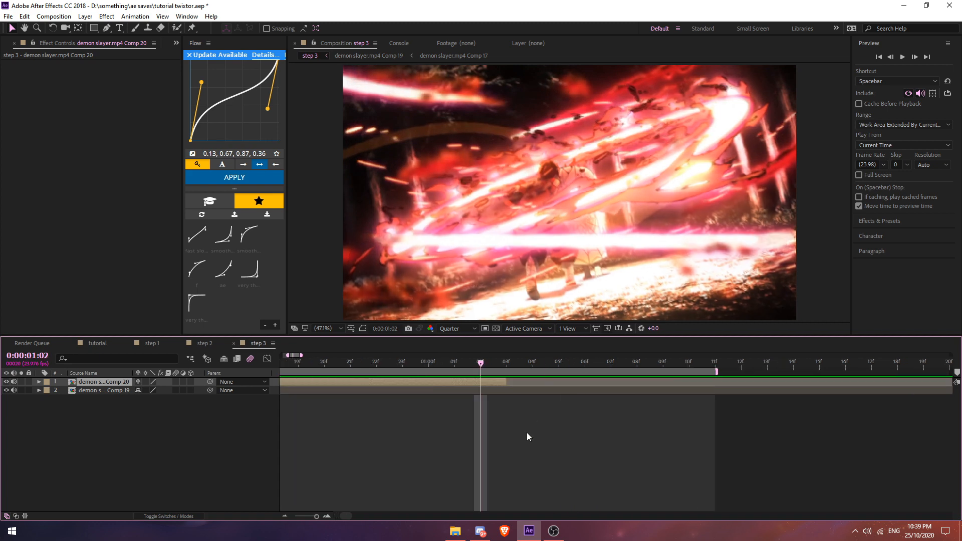
Step: Time-remap Comp 19 to reach 9s 06f at frame 11 and shape its speed graph into a curved ramp
click(286, 361)
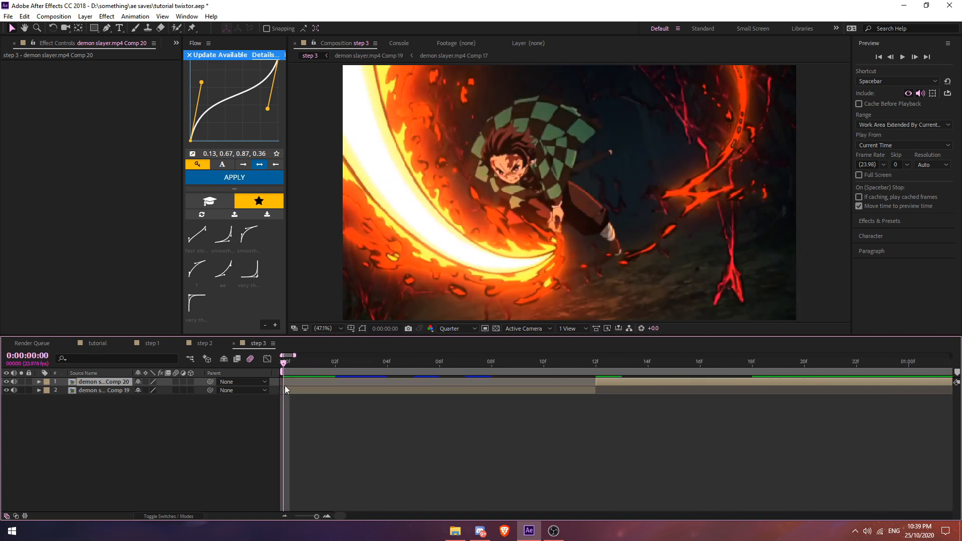
click(102, 390)
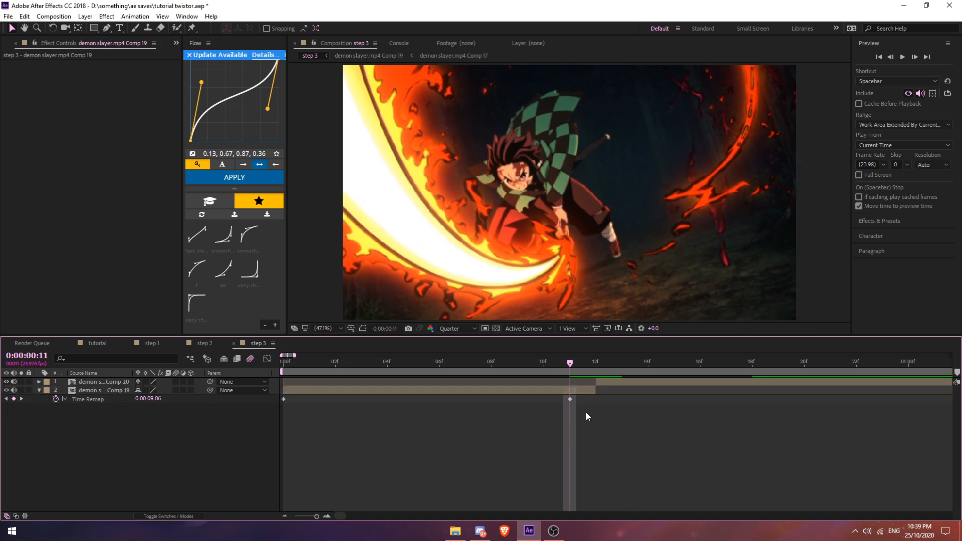
click(98, 390)
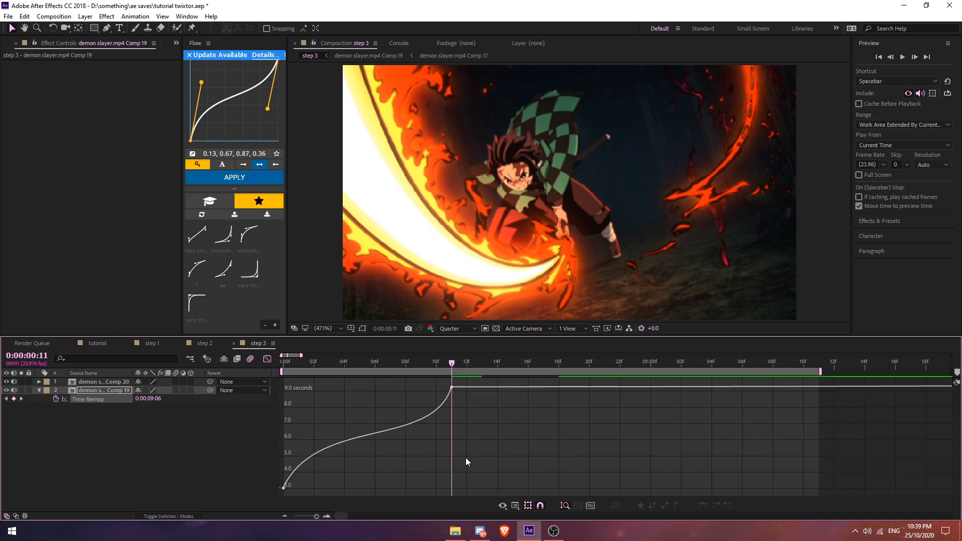
mouse_move(283, 486)
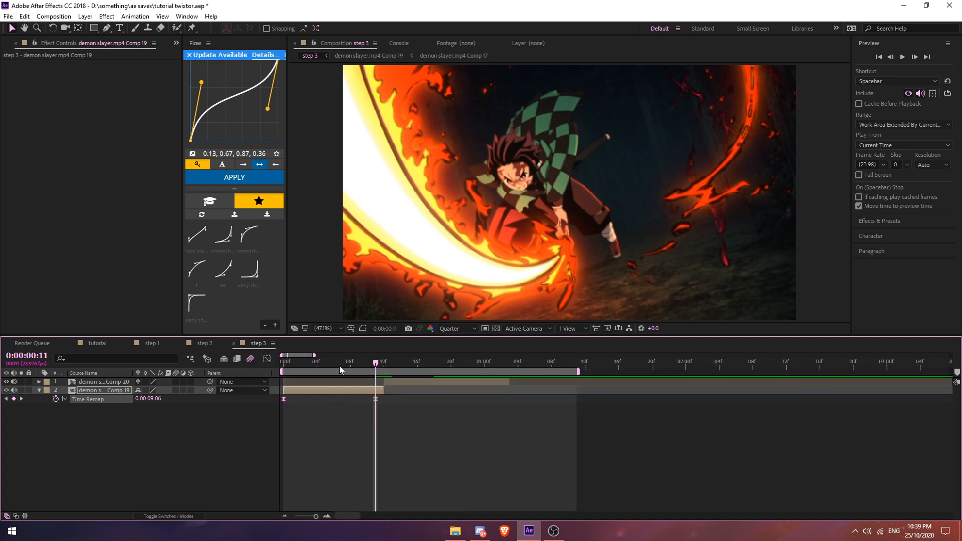
Step: Move Comp 19's final remap keyframe to frame 17, slide Comp 20 after it, and play back
click(283, 361)
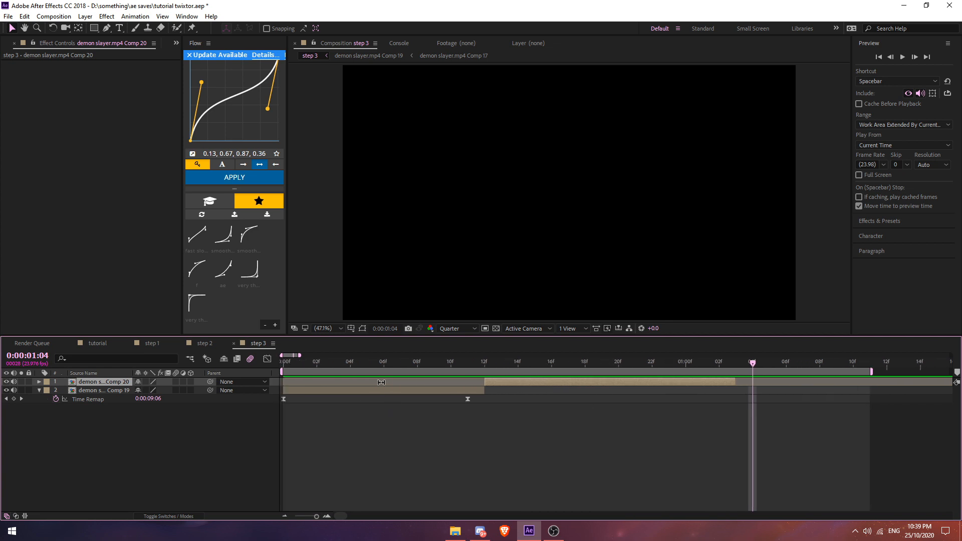
click(312, 355)
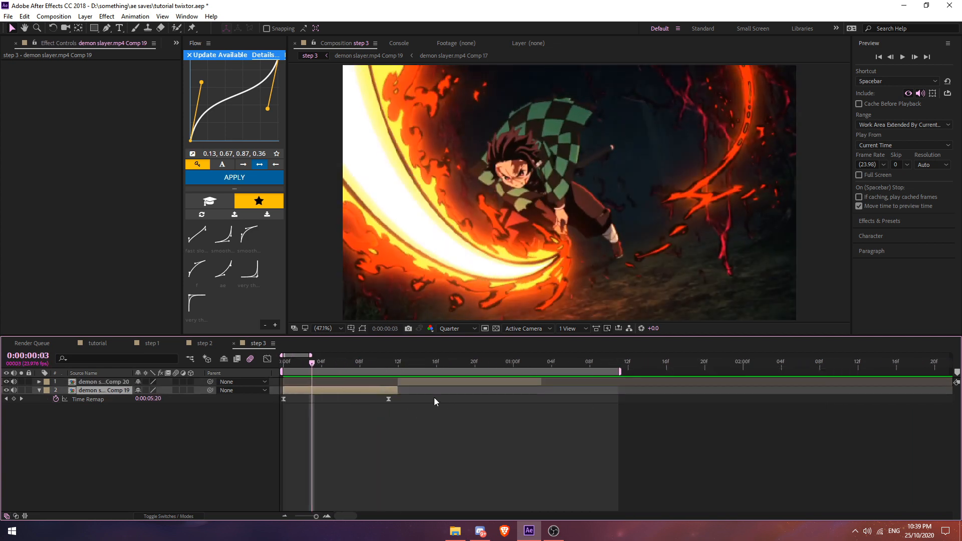
click(398, 362)
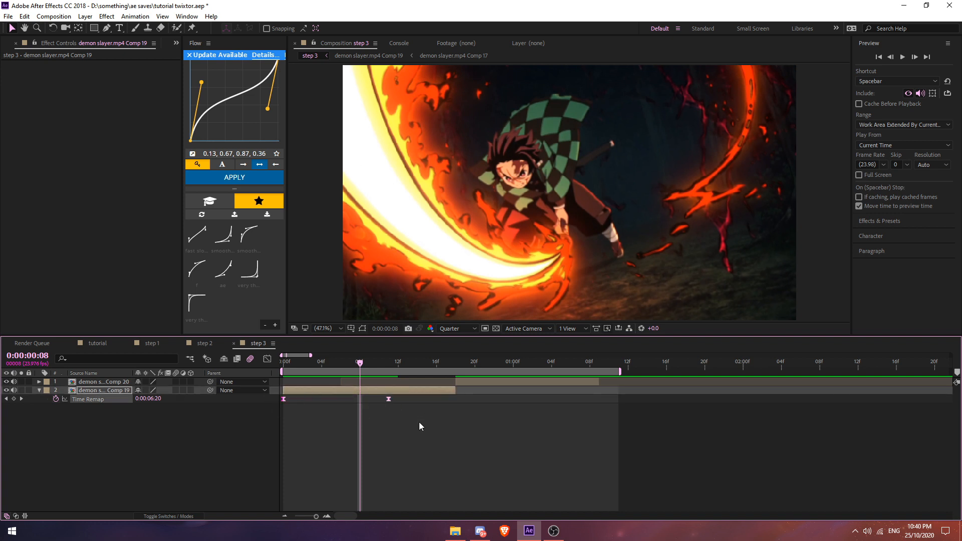
mouse_move(392, 404)
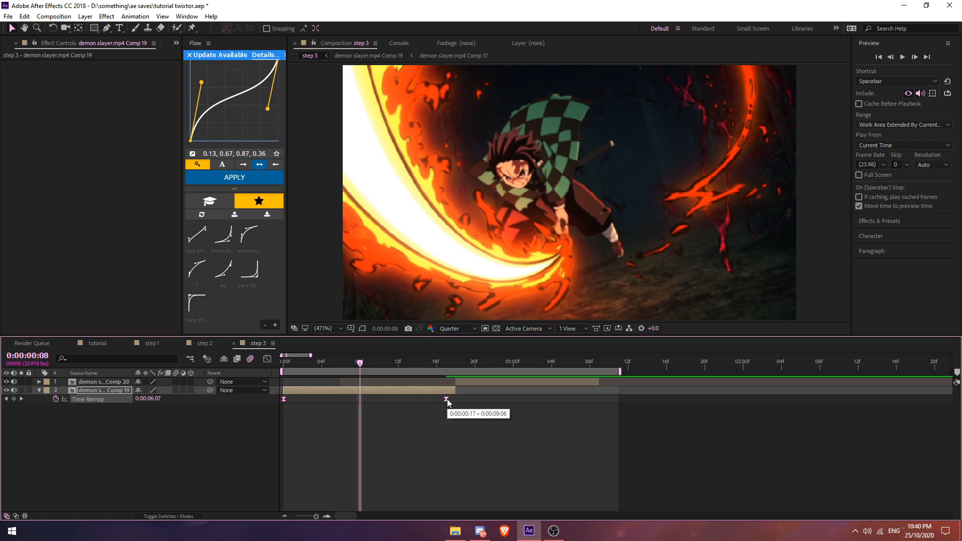
click(341, 371)
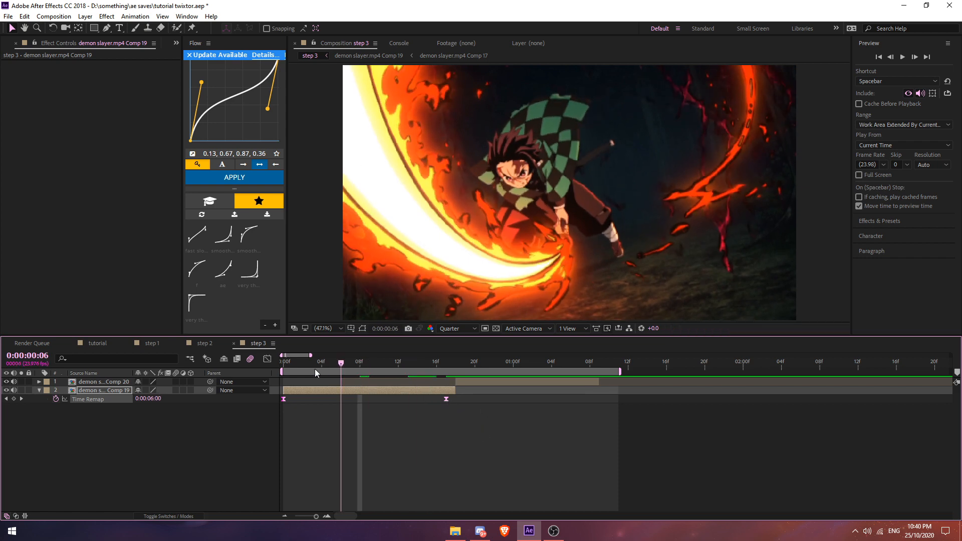
click(280, 361)
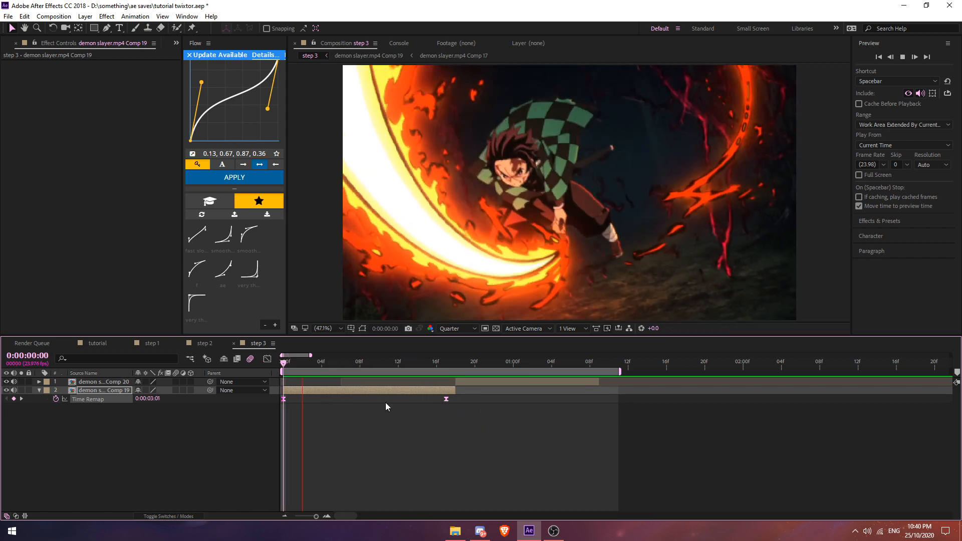
Step: Time-remap Comp 20 to reach 19:15 by 1:11 with an eased slow-to-sharp speed curve
click(455, 365)
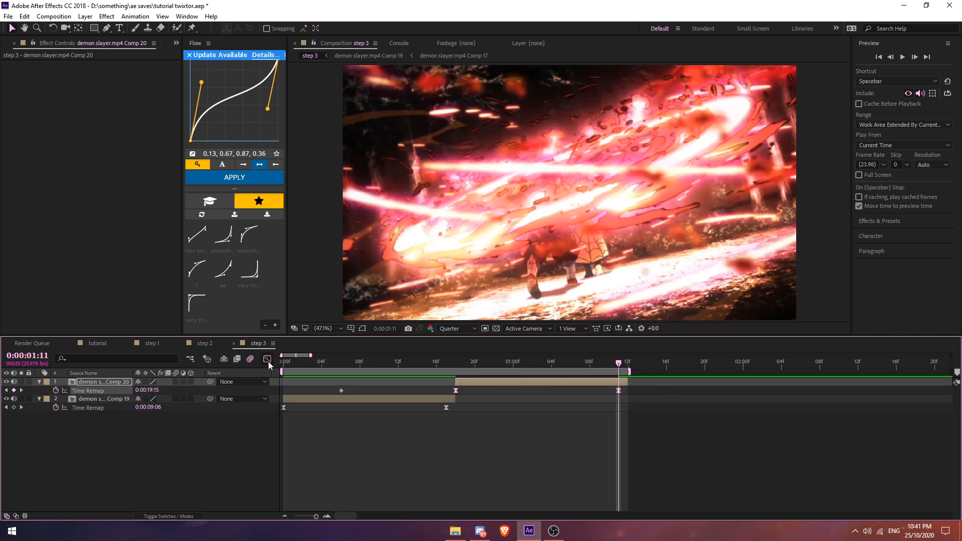
click(267, 359)
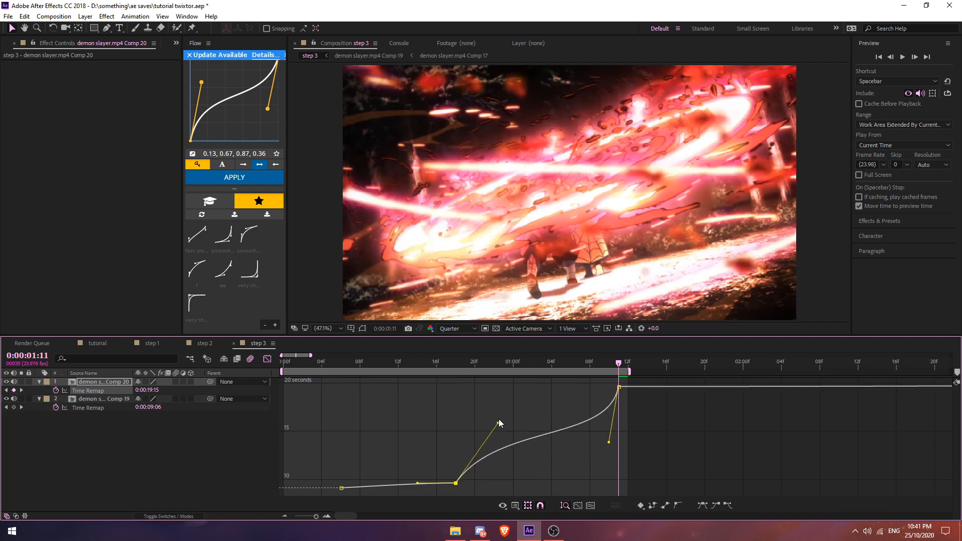
click(591, 505)
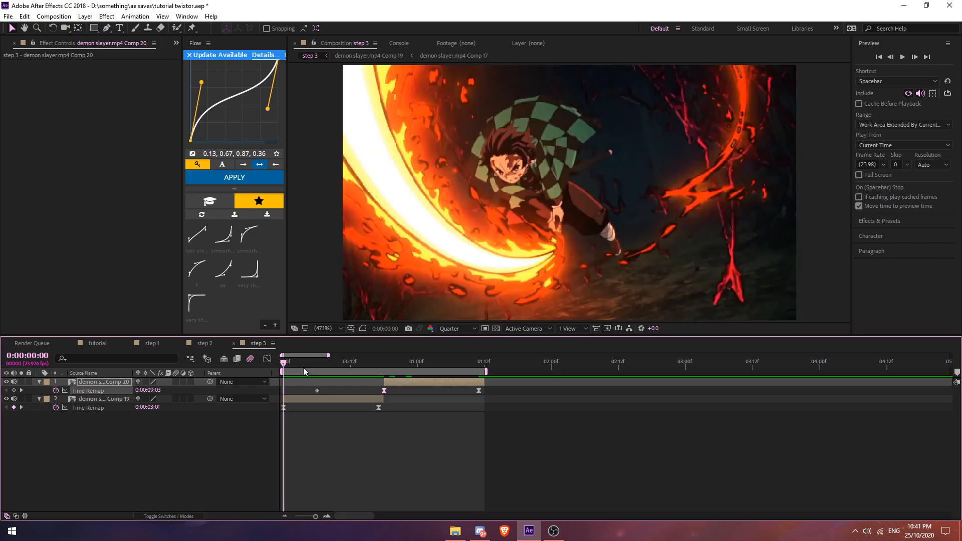
click(434, 362)
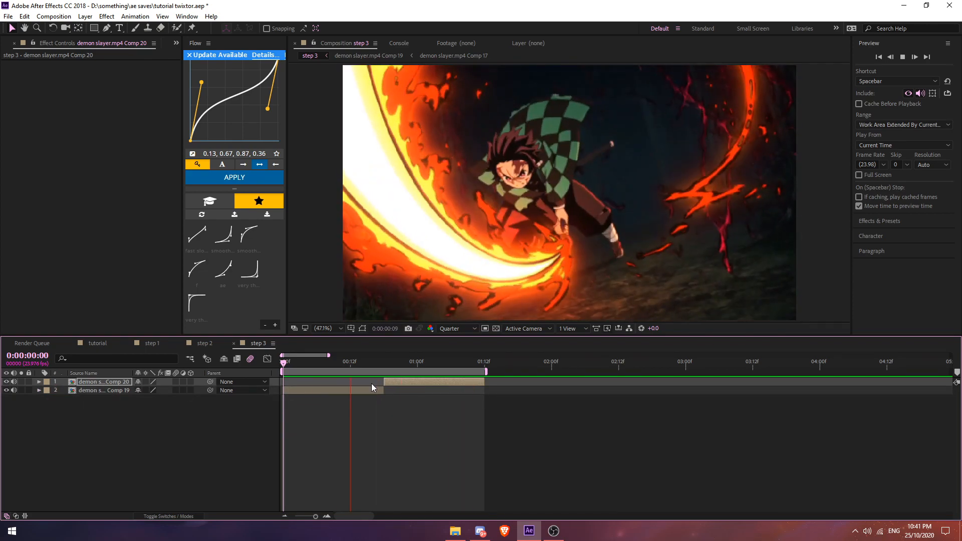
click(405, 371)
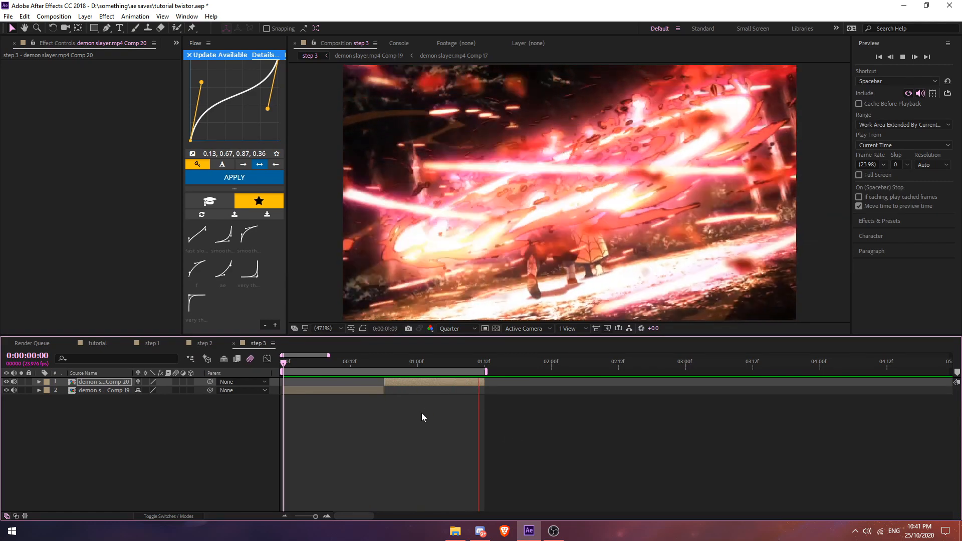
click(346, 361)
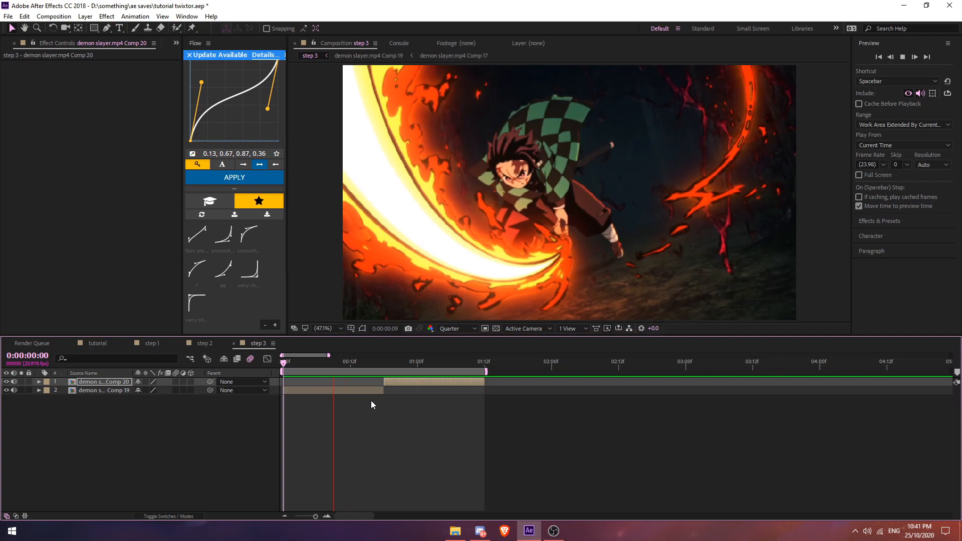
click(399, 371)
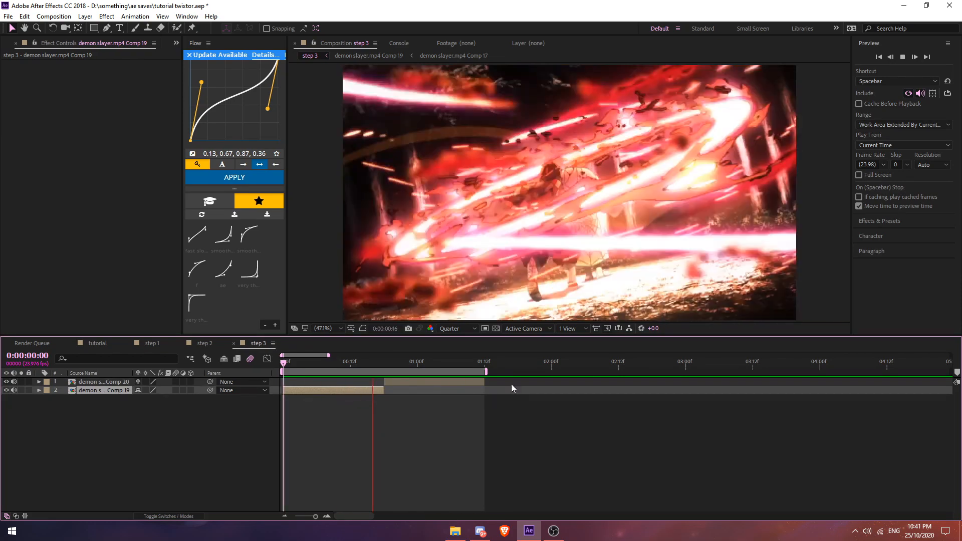
mouse_move(554, 532)
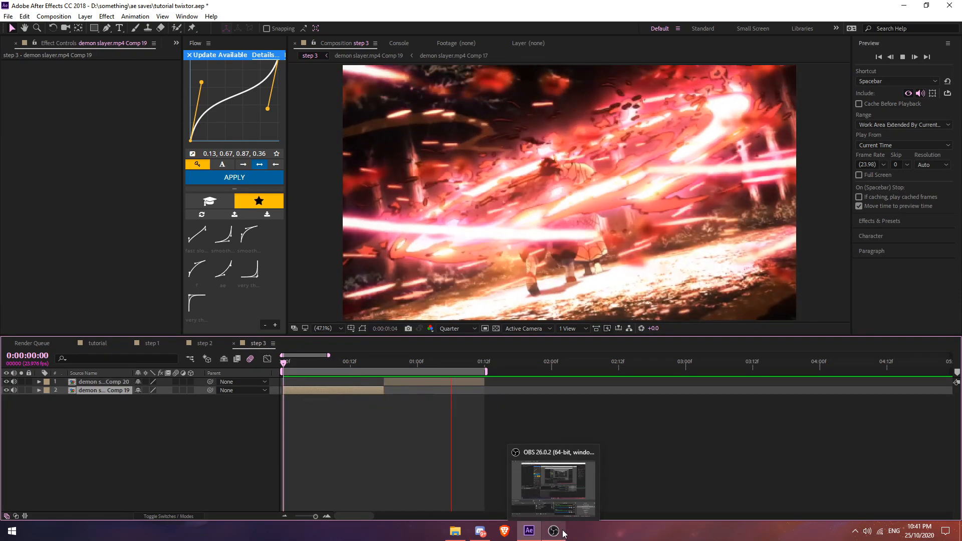